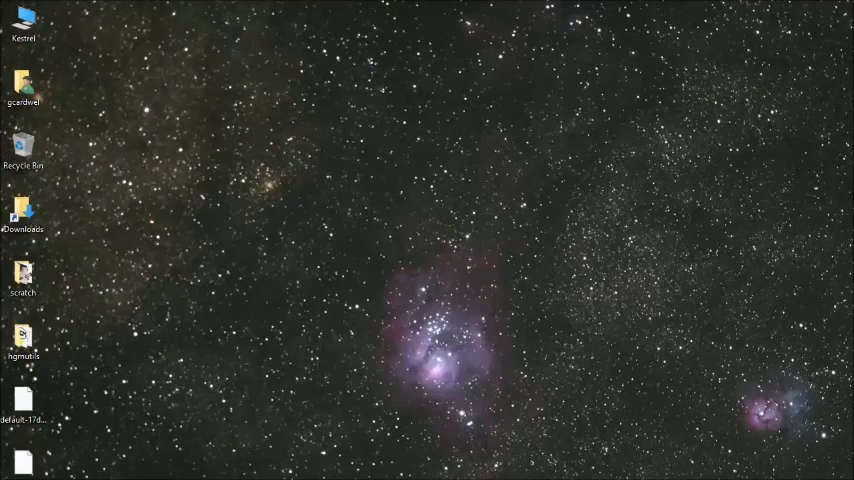
pyautogui.moveTo(128, 118)
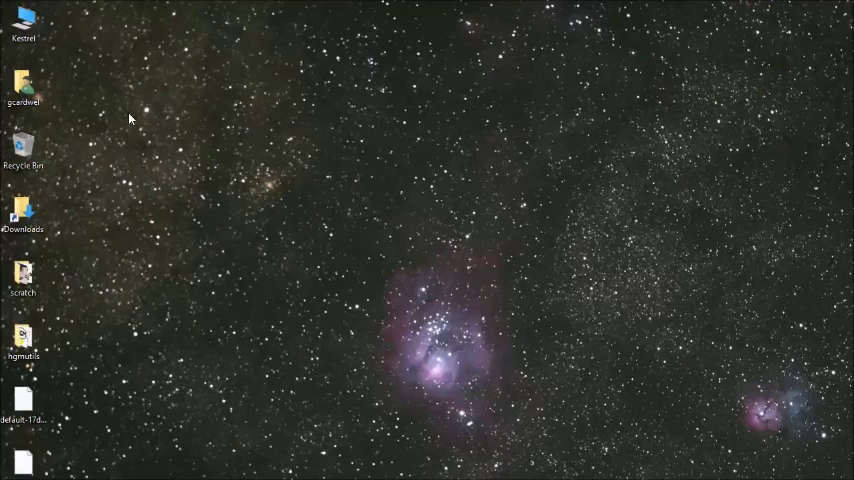
# Bring up Manage for This PC from the desktop to launch Computer Management.
pyautogui.click(24, 24)
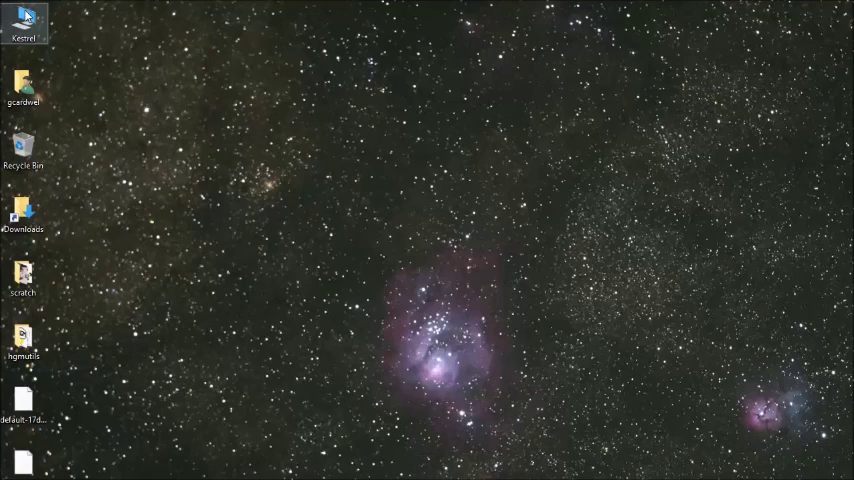
pyautogui.rightClick(22, 24)
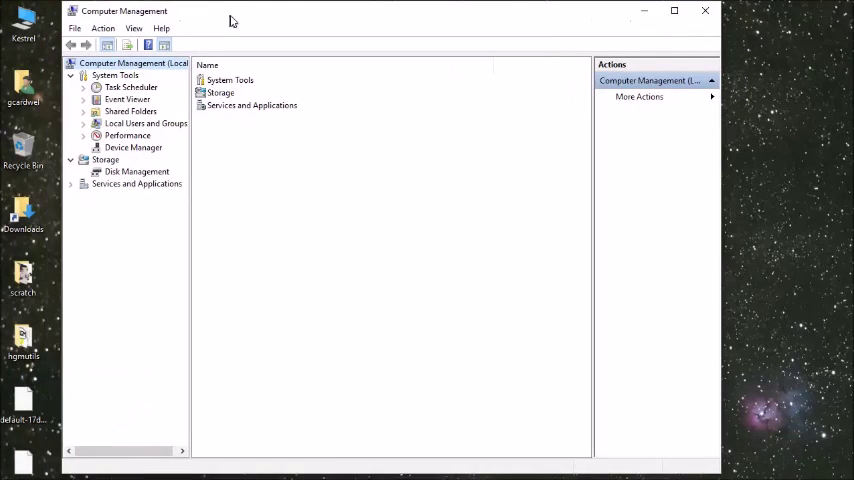
# Show the USB Serial Port (COM3) properties under Ports (COM & LPT) in Device Manager.
pyautogui.click(146, 172)
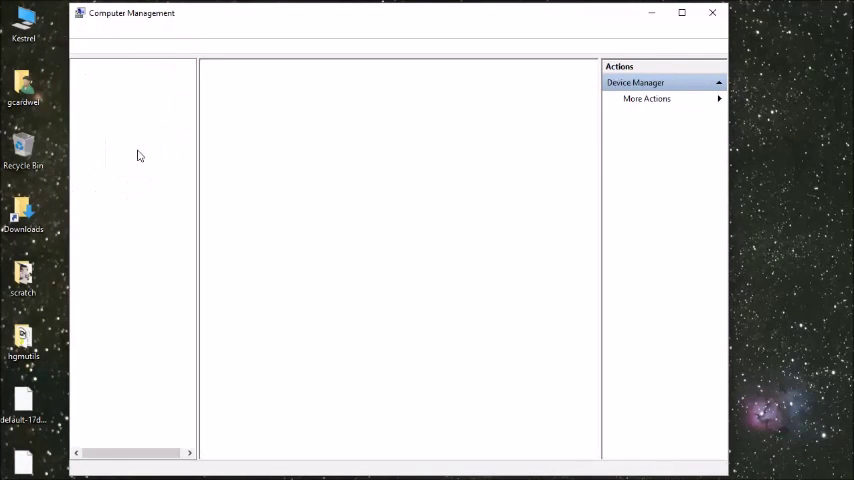
pyautogui.click(140, 148)
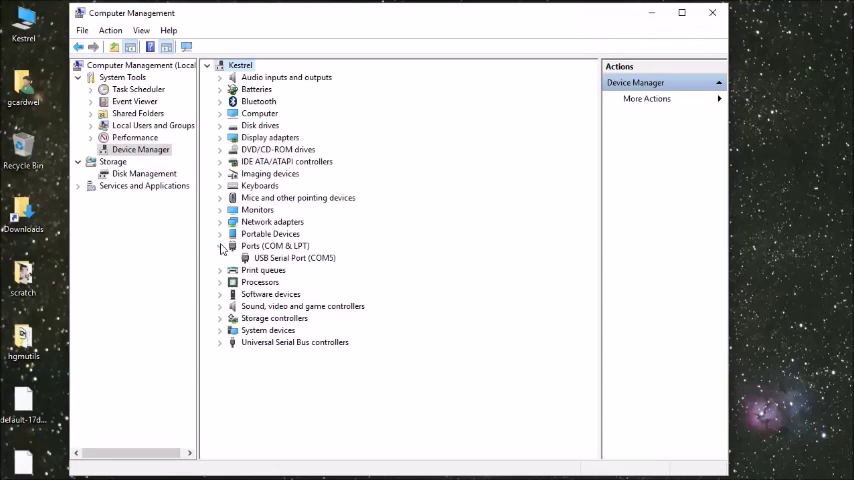
pyautogui.rightClick(294, 258)
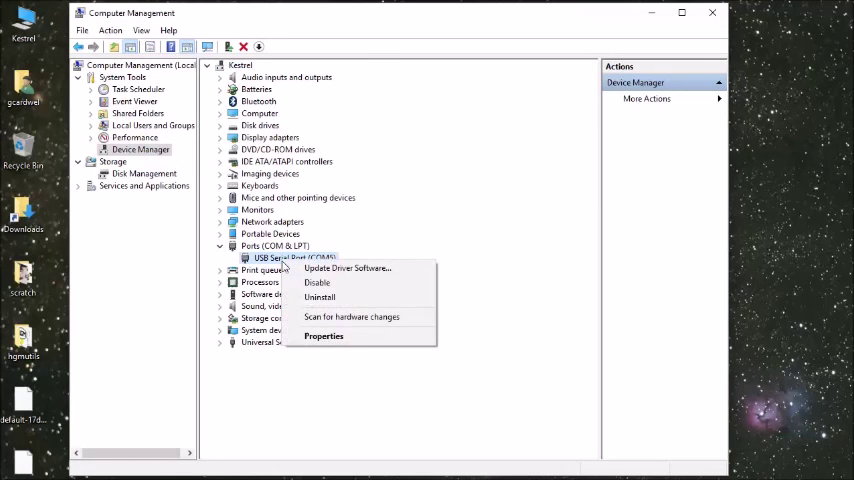
pyautogui.click(324, 336)
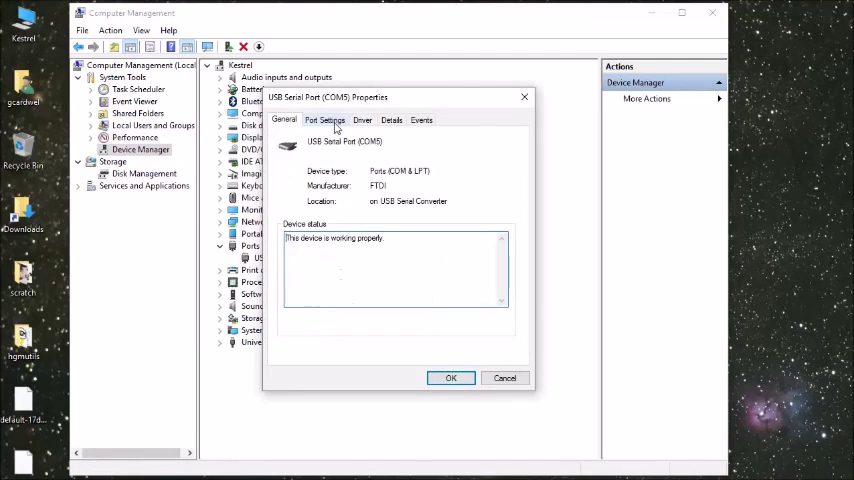
# Change the COM3 Latency Timer and Minimum Read Timeout in Advanced Port Settings and confirm with OK.
pyautogui.click(324, 120)
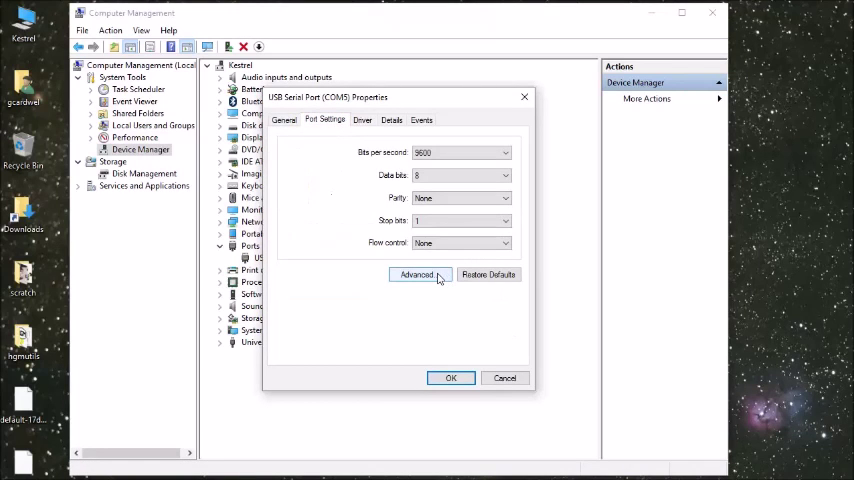
pyautogui.click(418, 274)
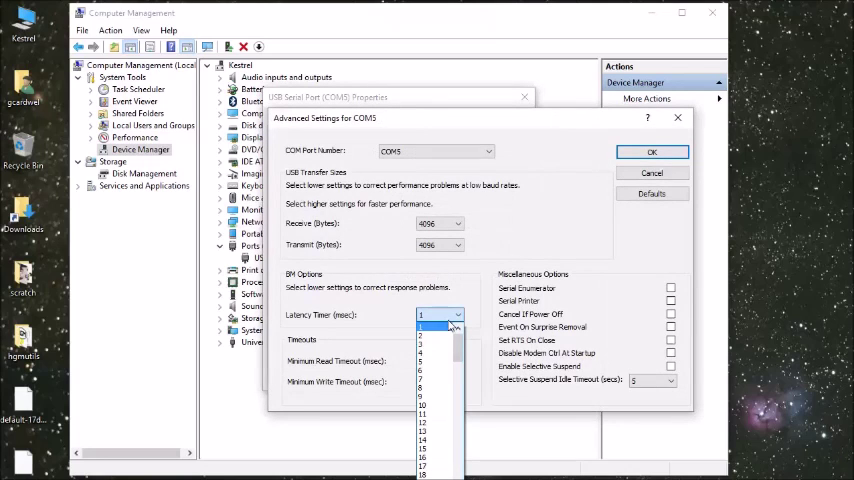
pyautogui.click(458, 362)
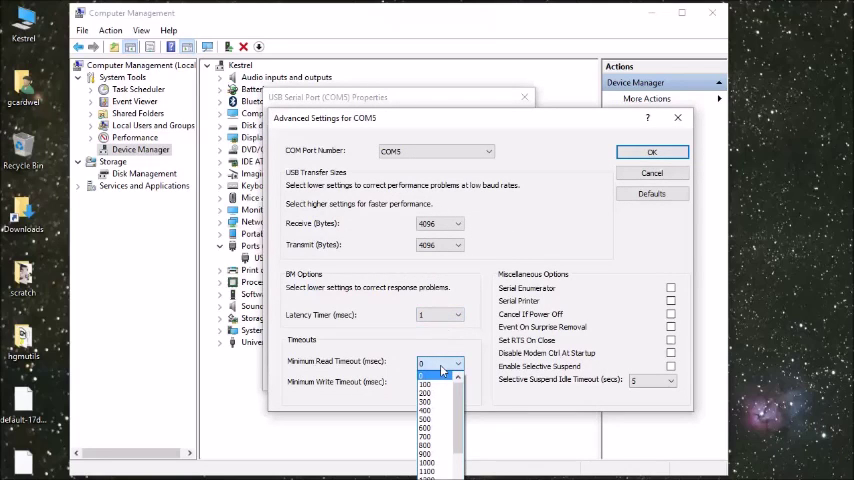
pyautogui.click(458, 386)
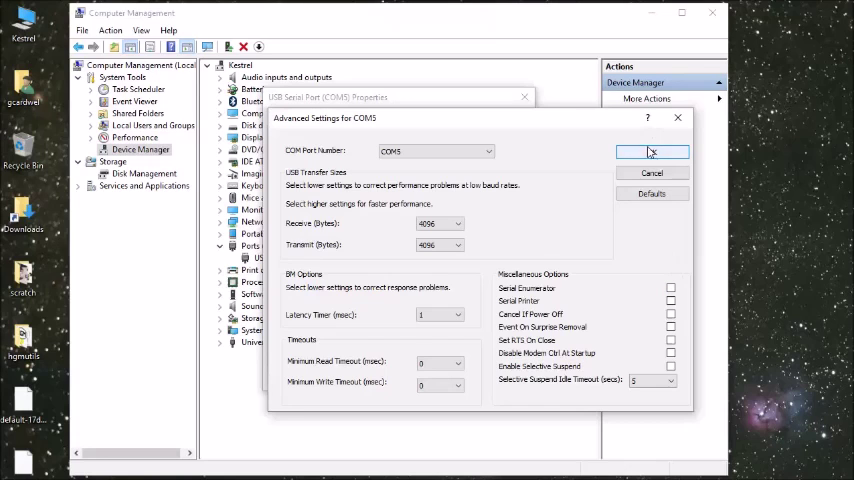
pyautogui.click(652, 152)
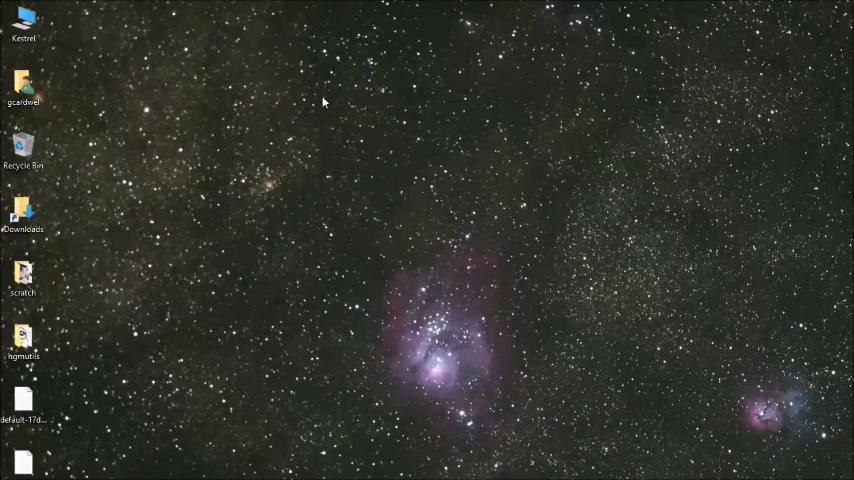
# Launch hgmflash.exe from the hgmutils folder on the desktop.
pyautogui.click(24, 336)
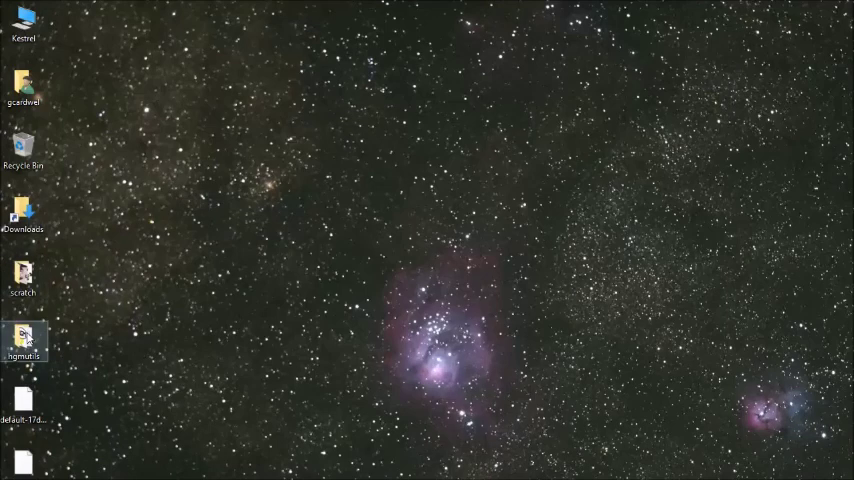
pyautogui.doubleClick(24, 336)
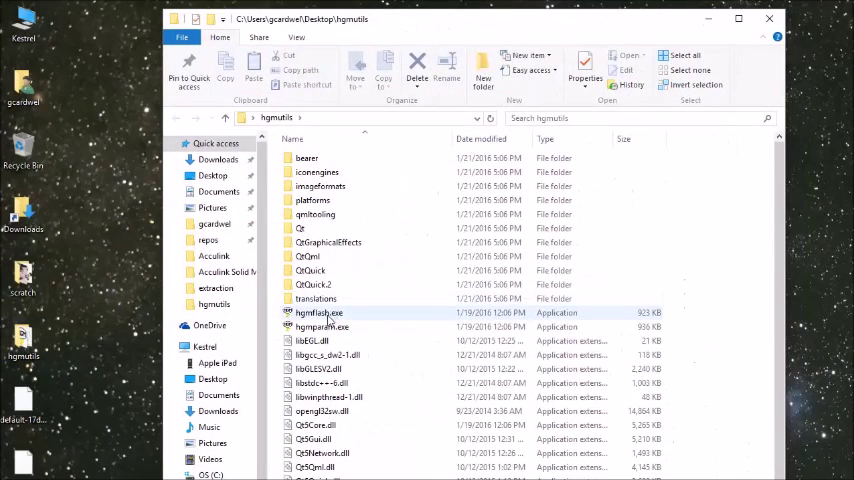
pyautogui.click(320, 312)
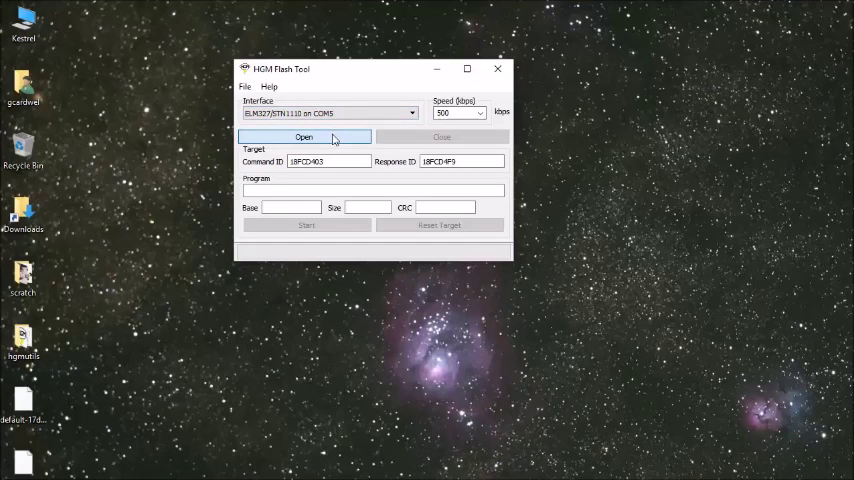
# Connect on COM3 and attempt Reset Target, dismissing the reset timeout error.
pyautogui.click(304, 136)
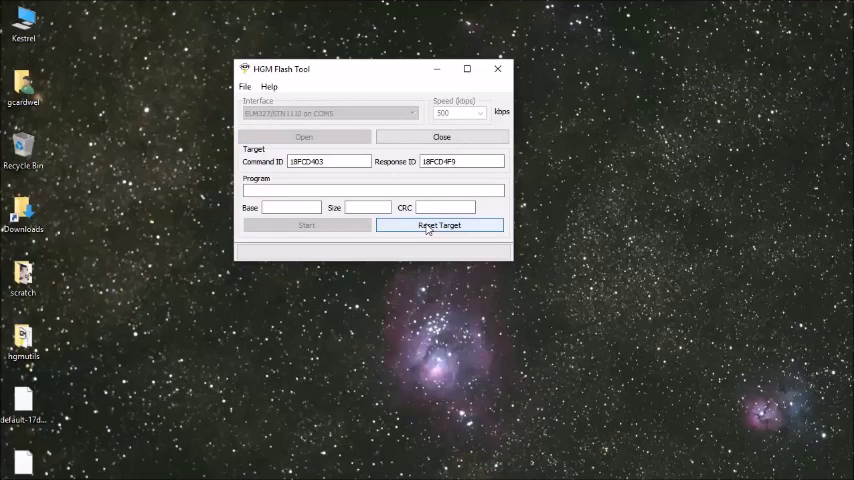
pyautogui.click(440, 224)
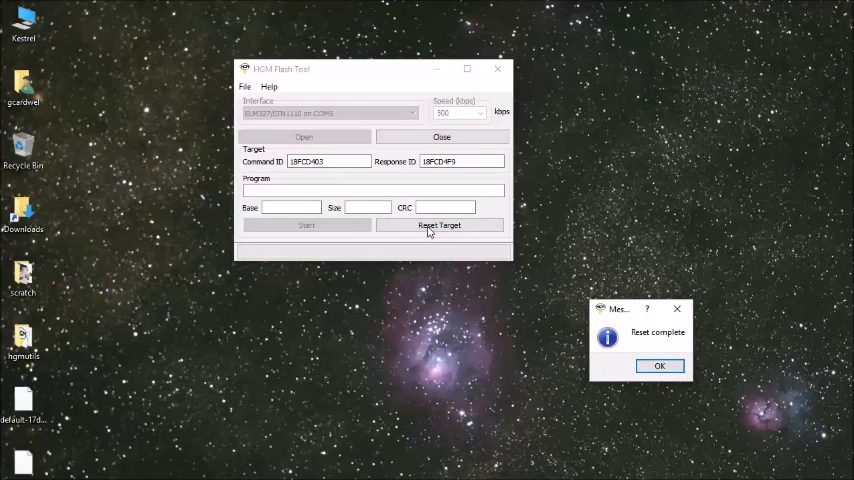
pyautogui.moveTo(660, 364)
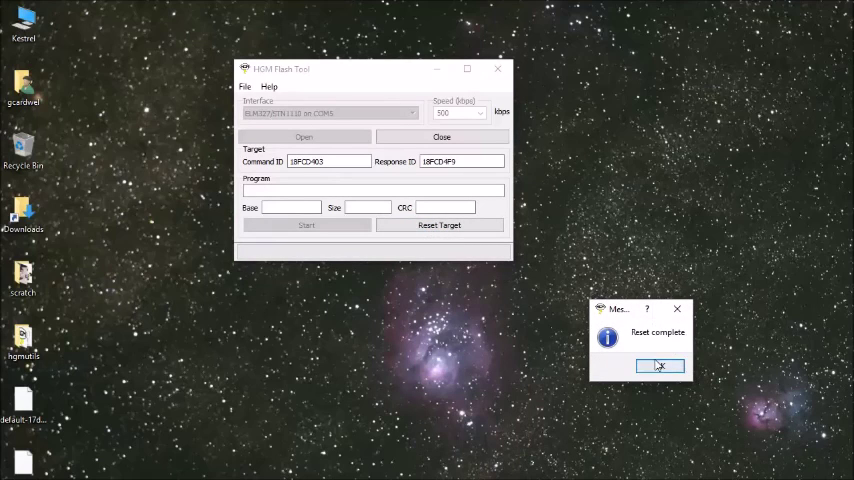
pyautogui.moveTo(660, 366)
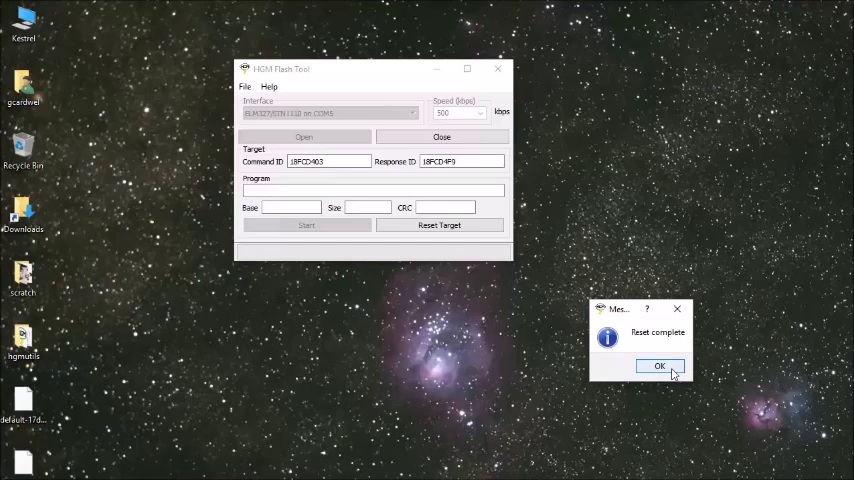
pyautogui.click(660, 366)
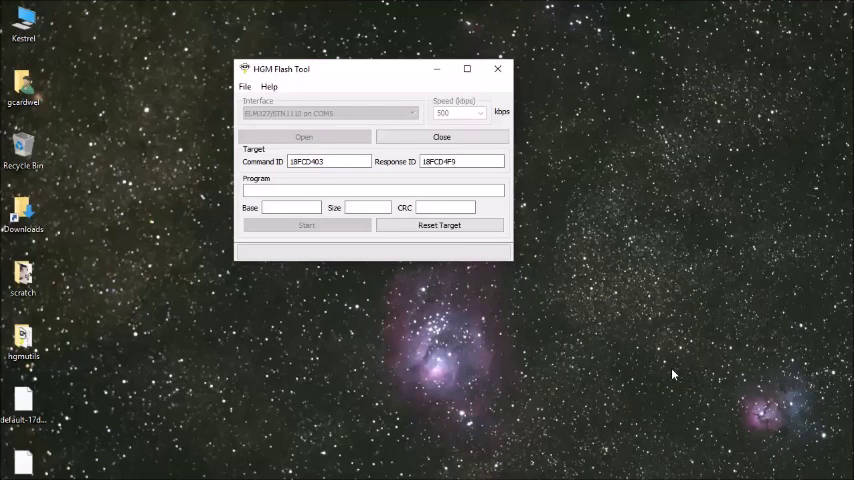
pyautogui.click(440, 224)
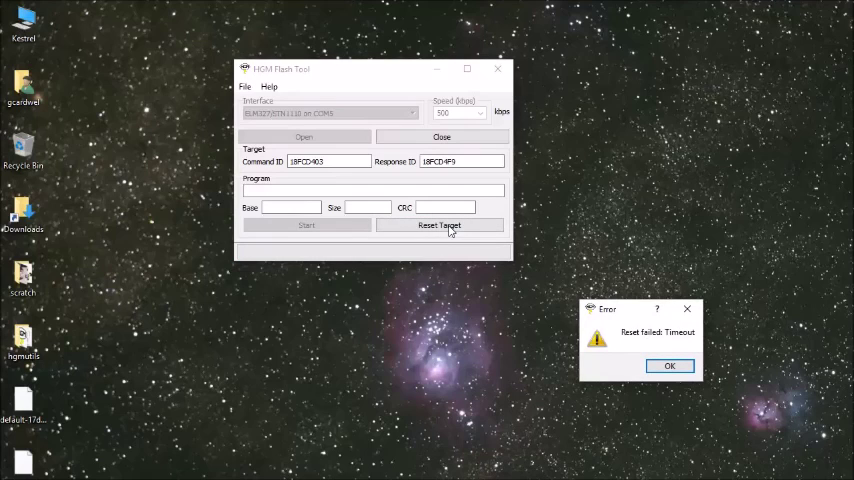
pyautogui.click(670, 366)
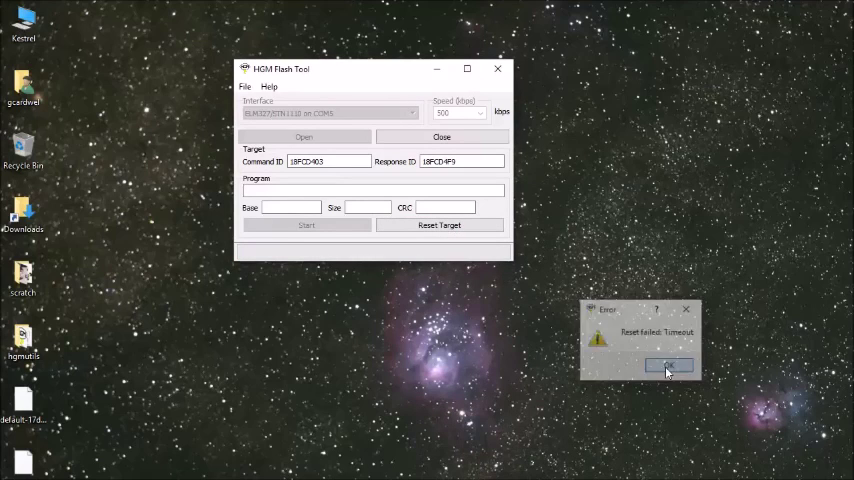
pyautogui.click(668, 364)
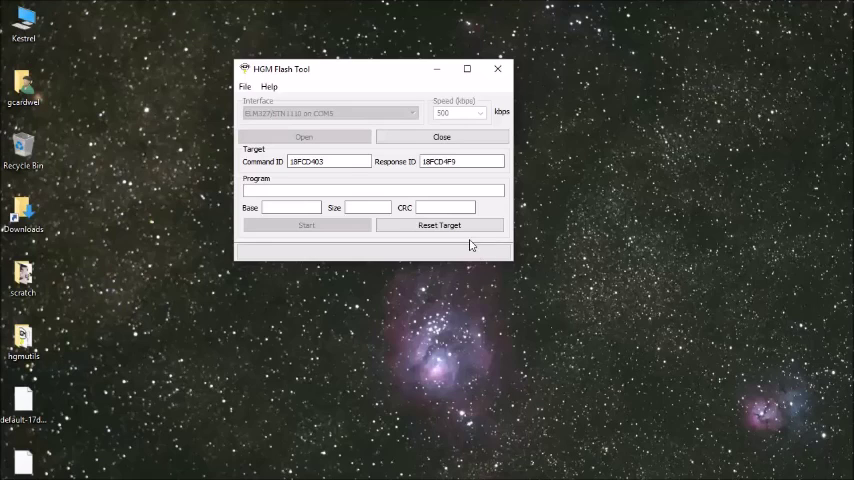
# Retry Reset Target until Reset complete is confirmed.
pyautogui.click(440, 224)
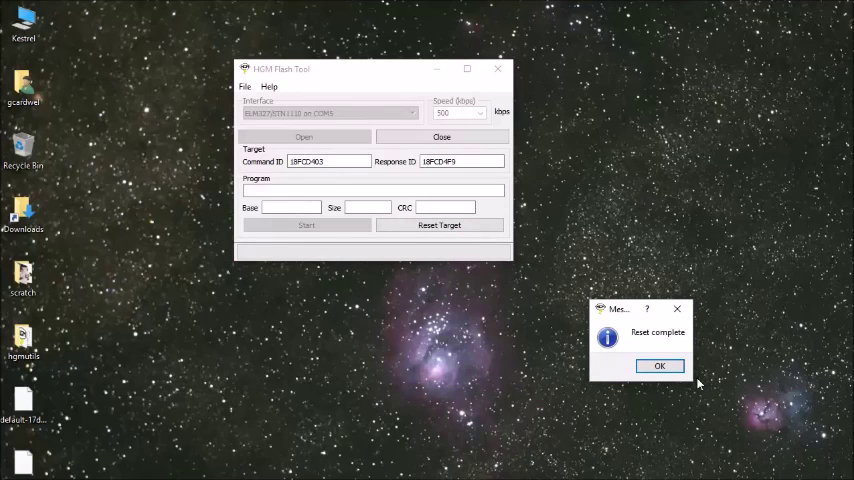
pyautogui.click(660, 364)
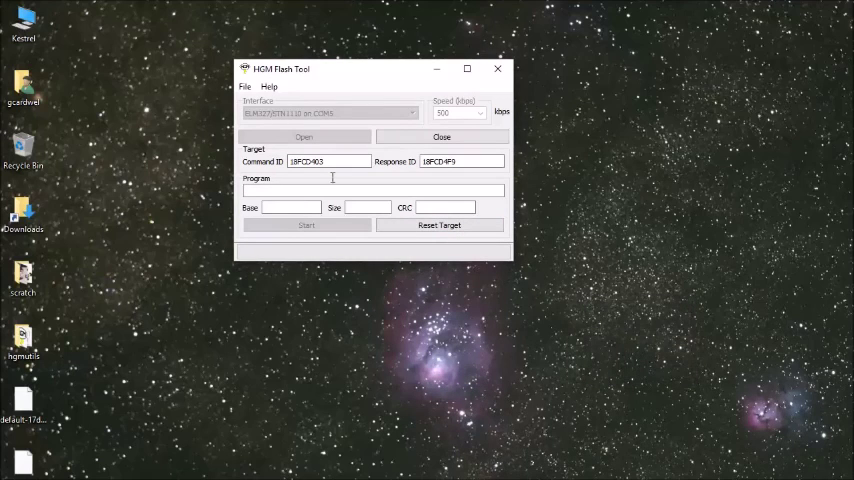
pyautogui.click(244, 88)
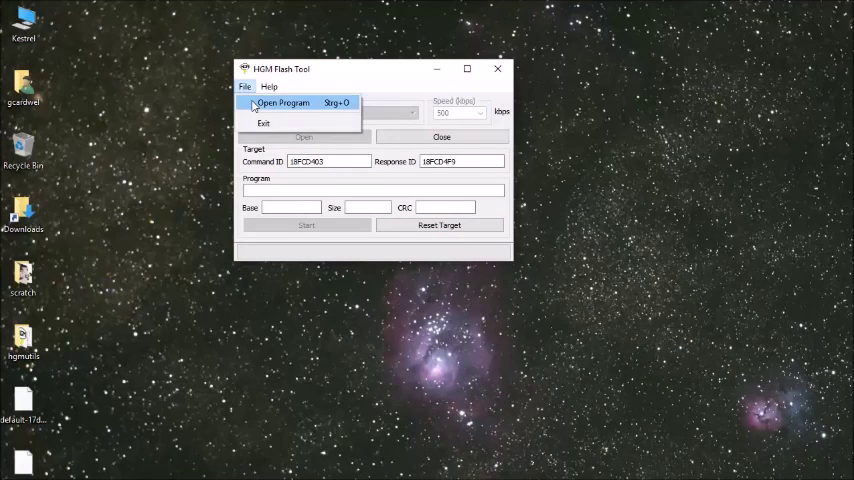
# Load the default firmware .exe from the Desktop via File > Open Program.
pyautogui.click(284, 104)
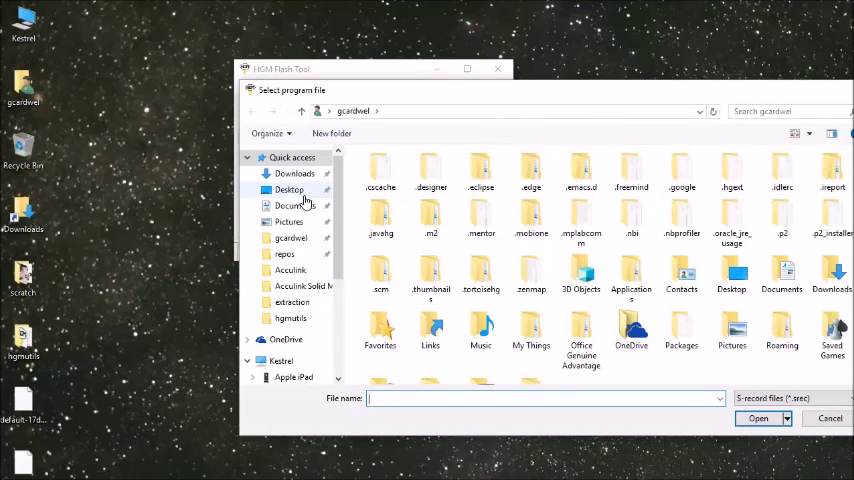
pyautogui.click(288, 188)
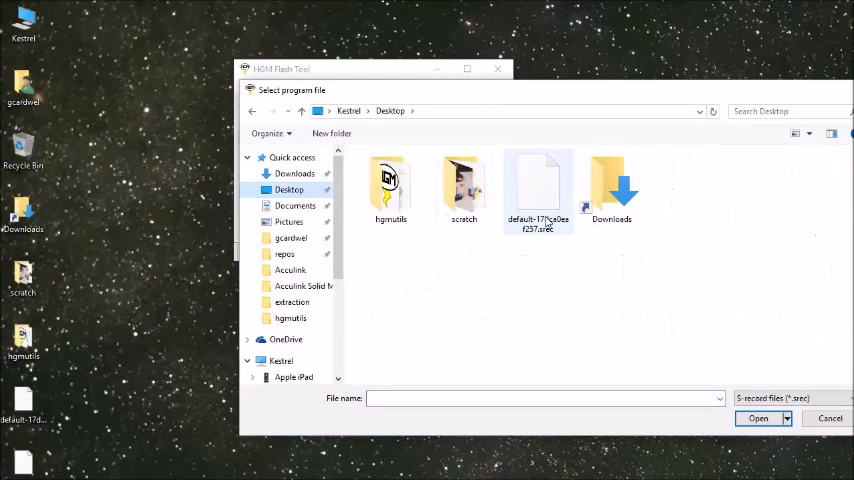
pyautogui.click(538, 188)
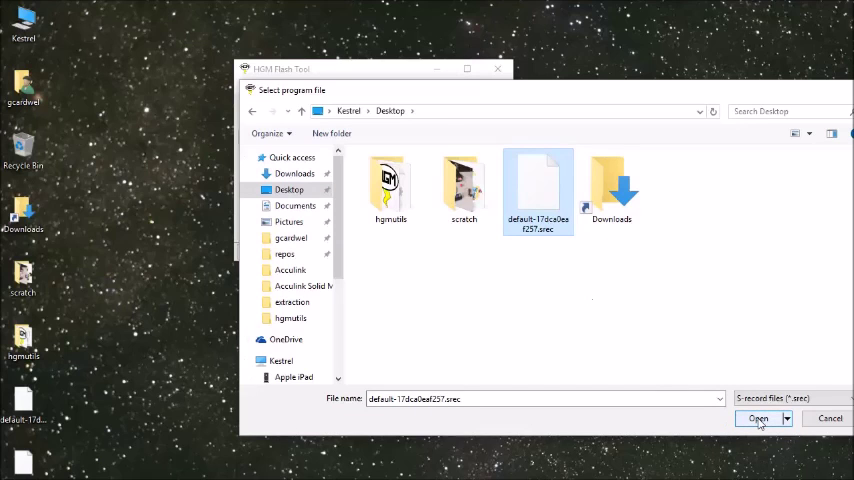
pyautogui.click(758, 418)
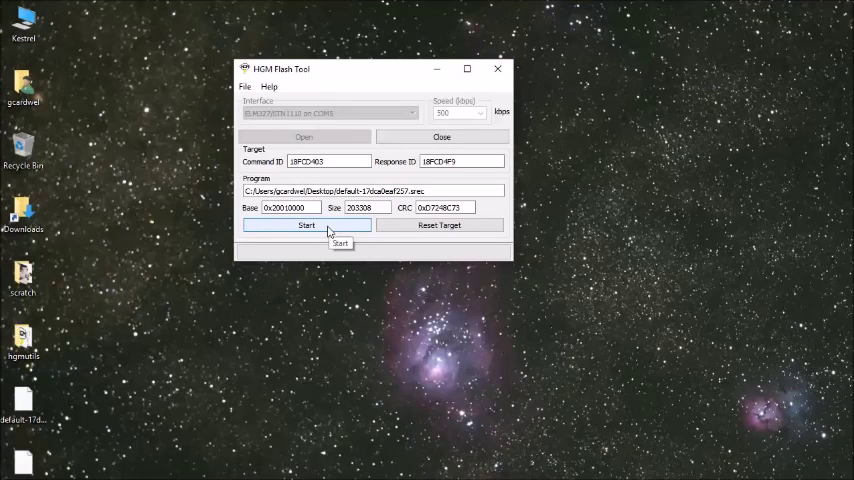
# Start flashing and acknowledge the Programming complete message.
pyautogui.click(306, 224)
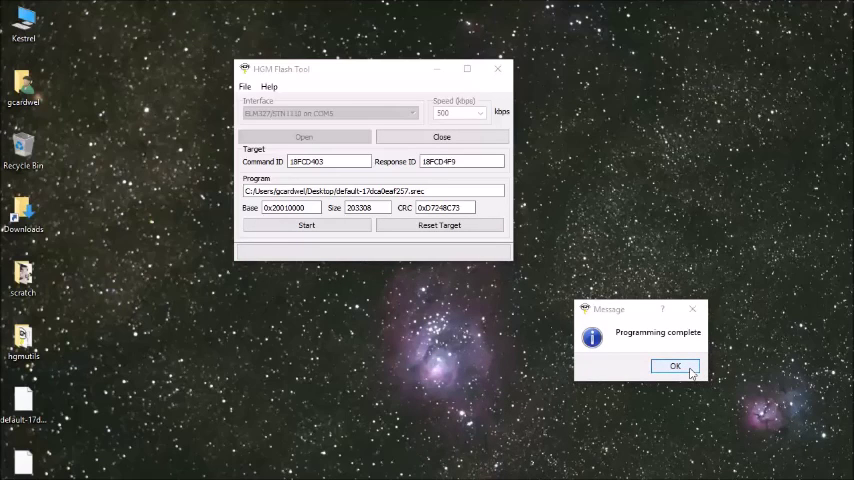
pyautogui.click(674, 364)
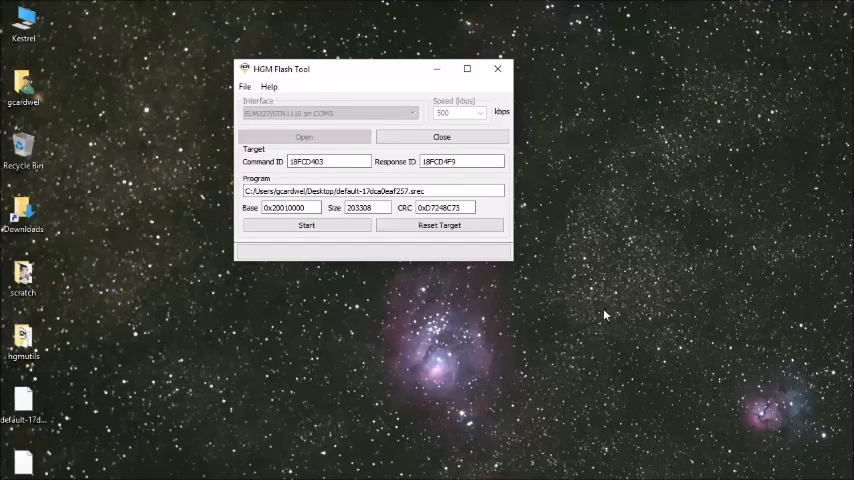
pyautogui.moveTo(456, 284)
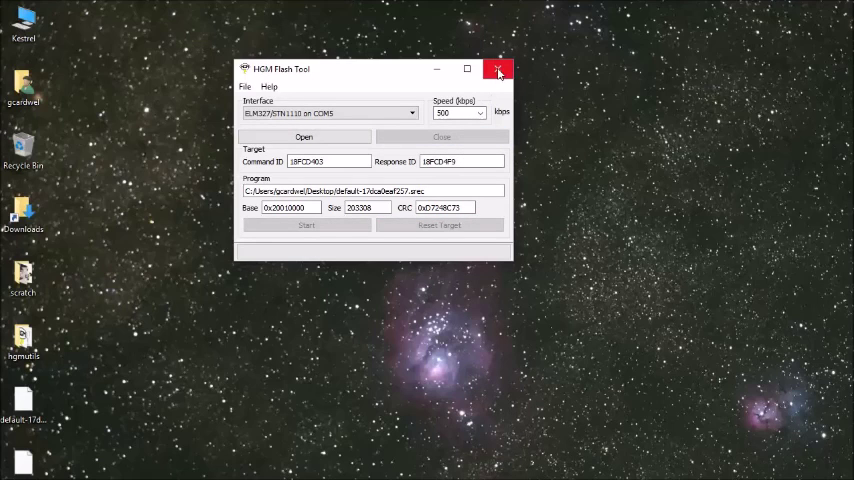
pyautogui.moveTo(500, 68)
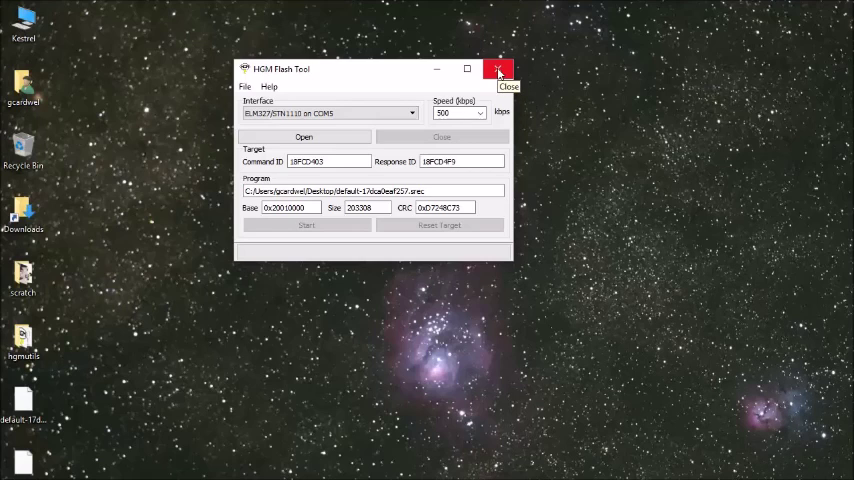
pyautogui.moveTo(304, 136)
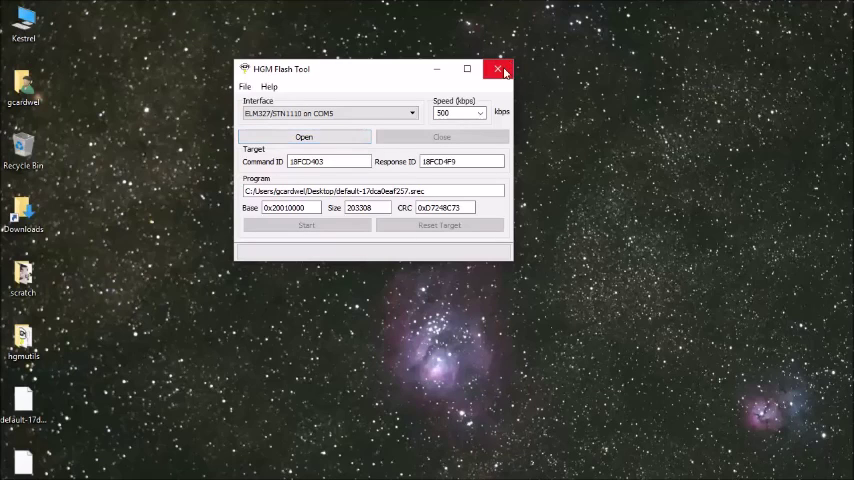
pyautogui.moveTo(496, 68)
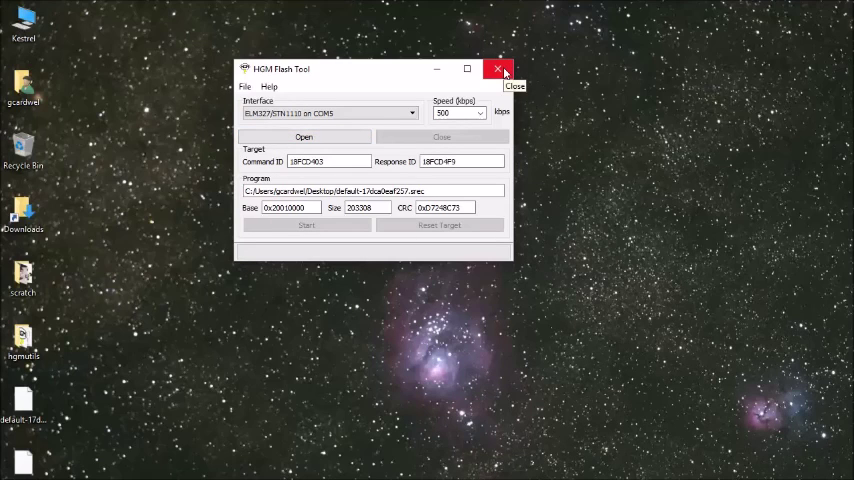